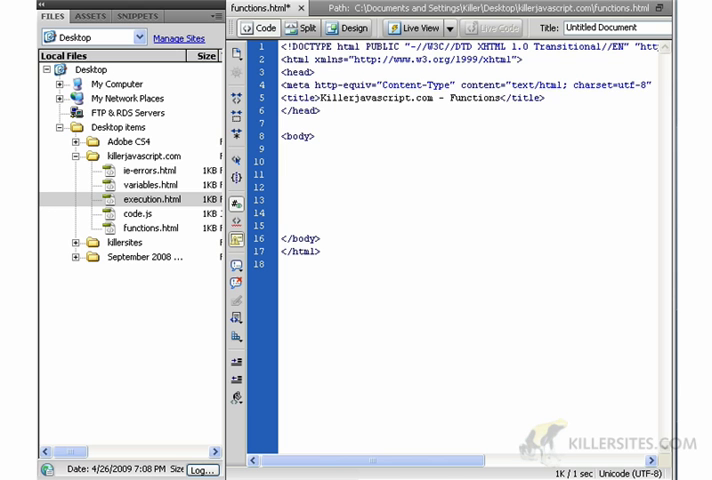
Add a <script language="javascript" type="text/javascript"> block with its closing </script> in the body.
click(284, 174)
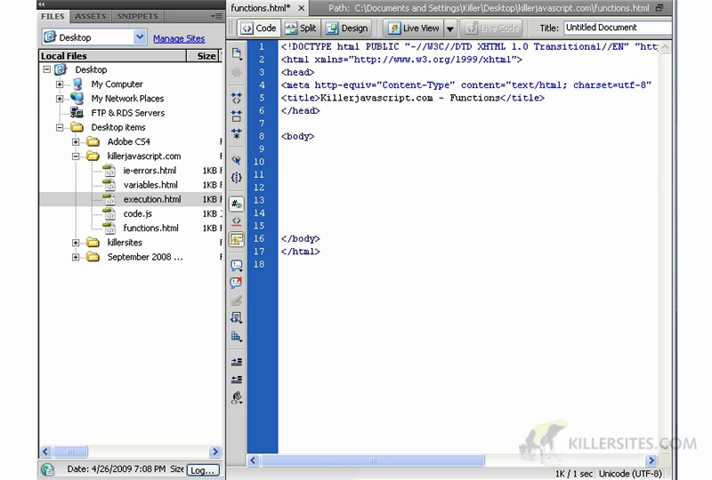
click(282, 174)
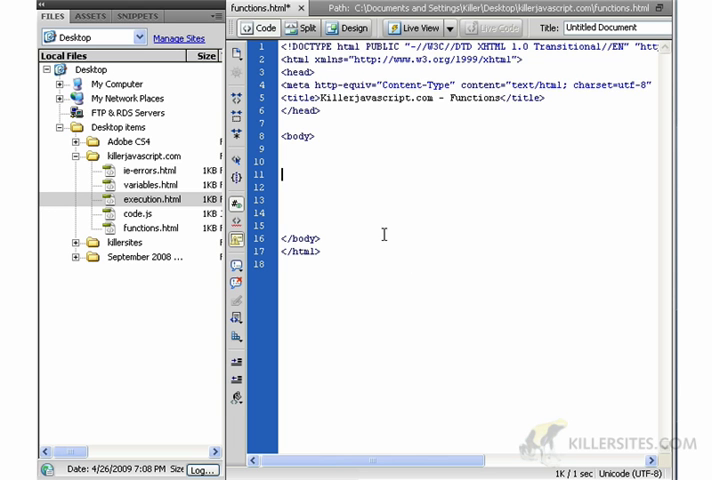
text(scrip)
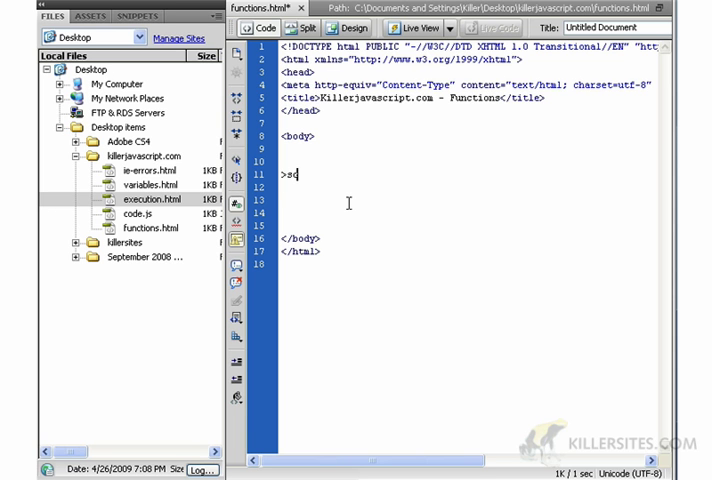
text(cript" type="")
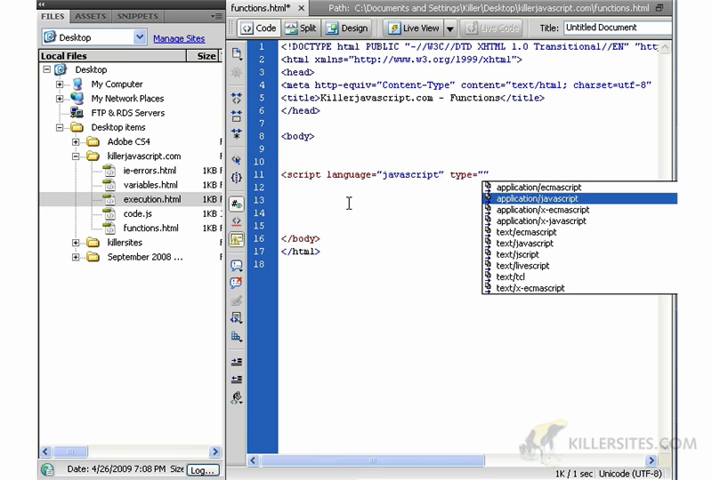
click(520, 244)
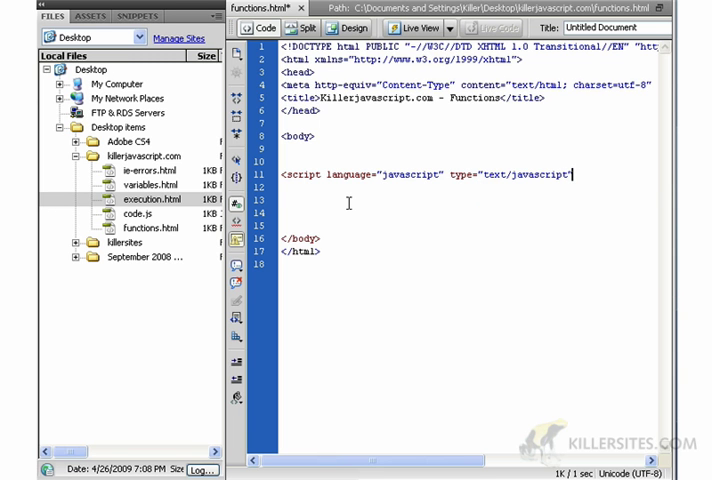
key(Return)
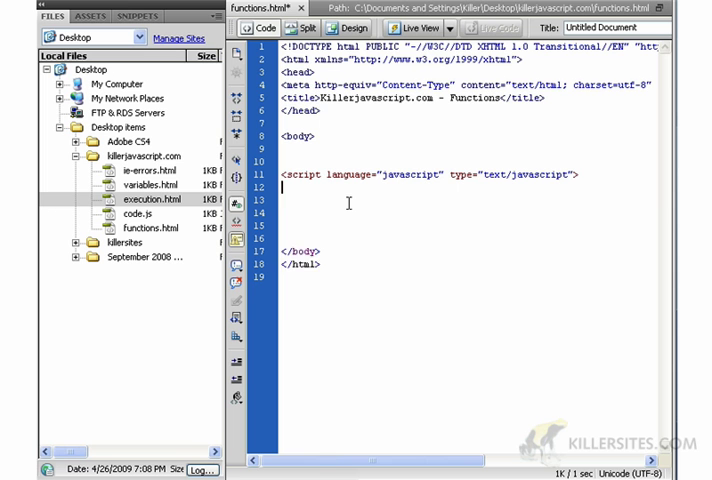
text(</script>)
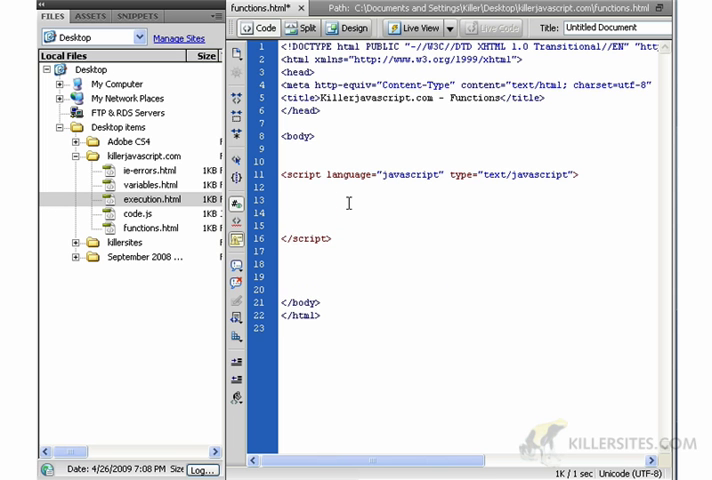
double_click(510, 174)
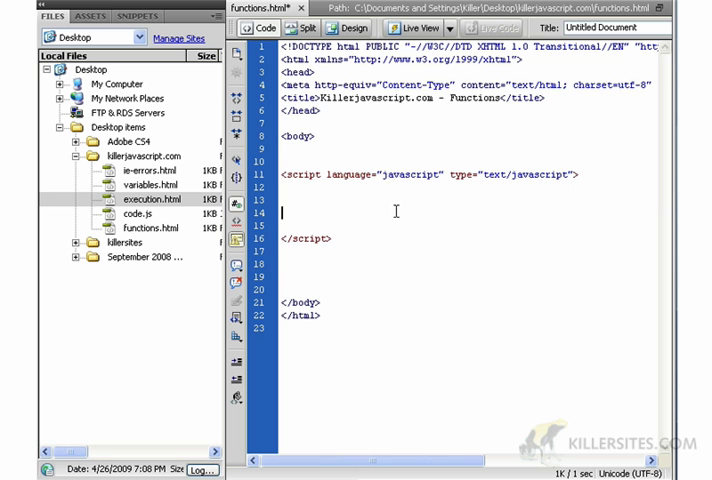
double_click(490, 176)
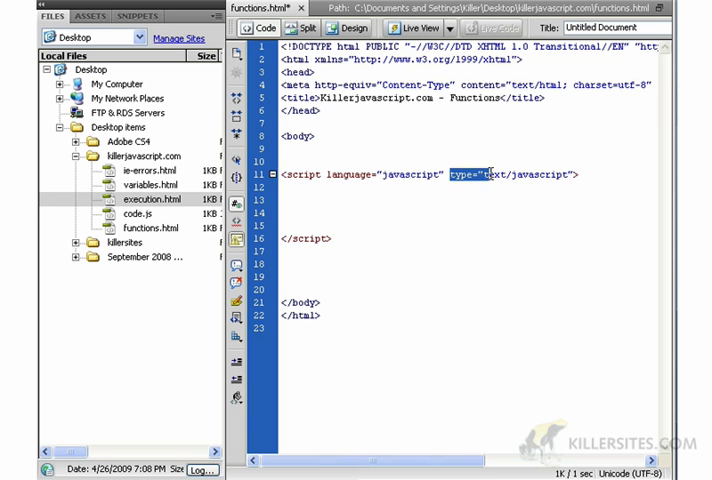
click(500, 184)
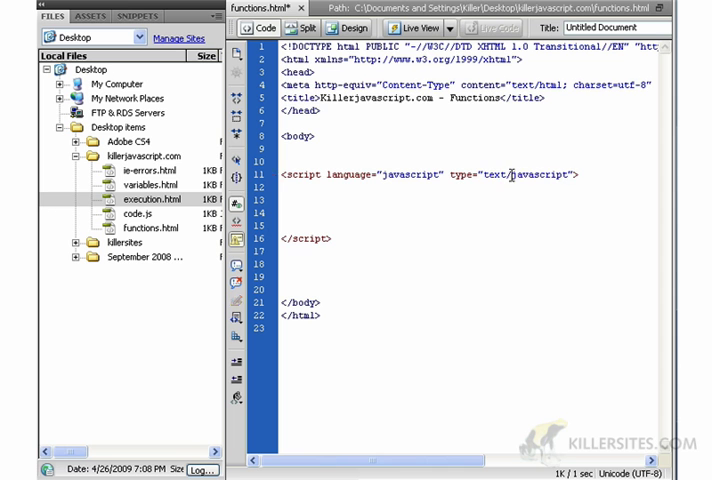
mouse_move(428, 194)
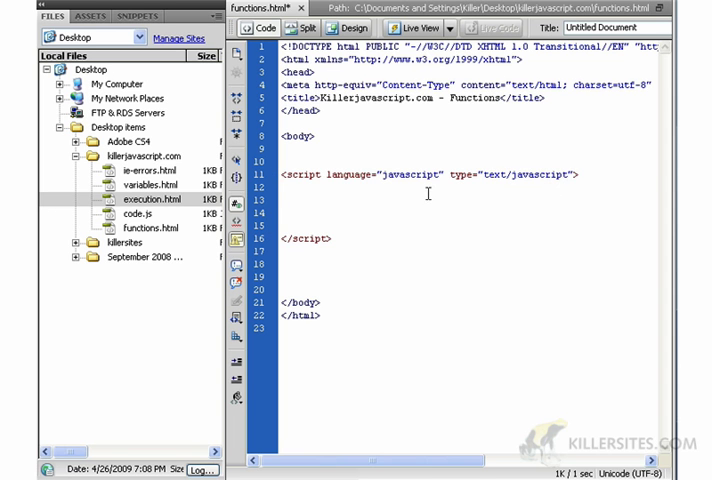
double_click(388, 176)
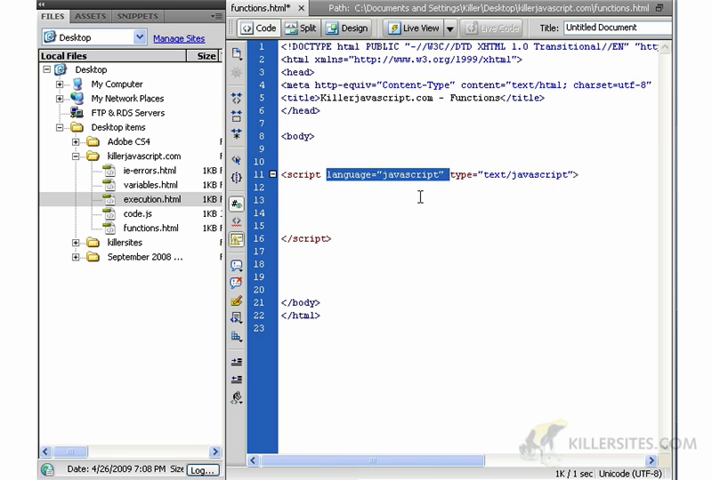
click(300, 196)
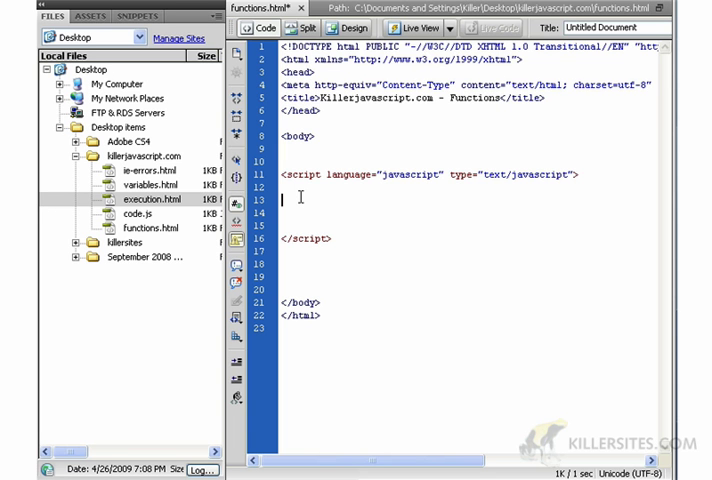
Write alert("Hello I'm a function!"); inside the script block.
text(ale)
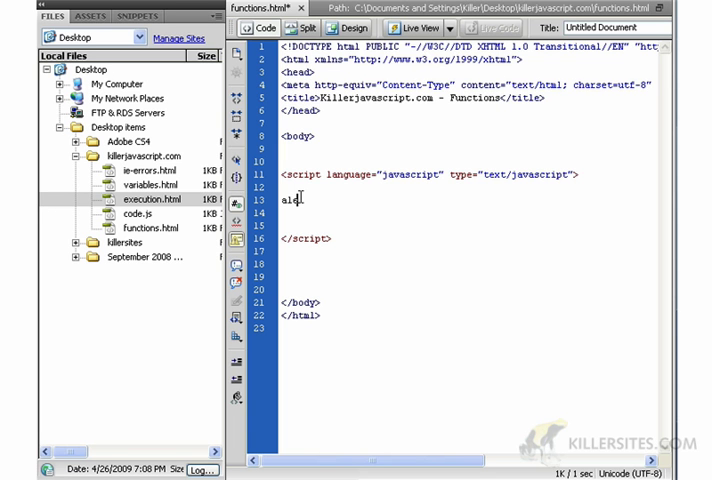
text(t)
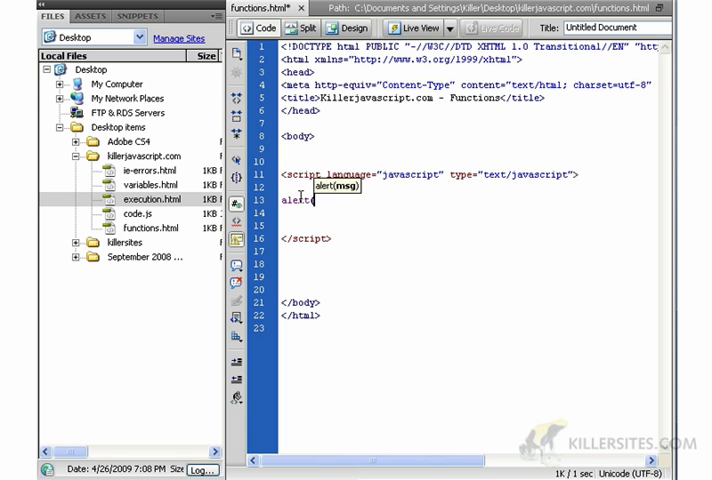
text(();)
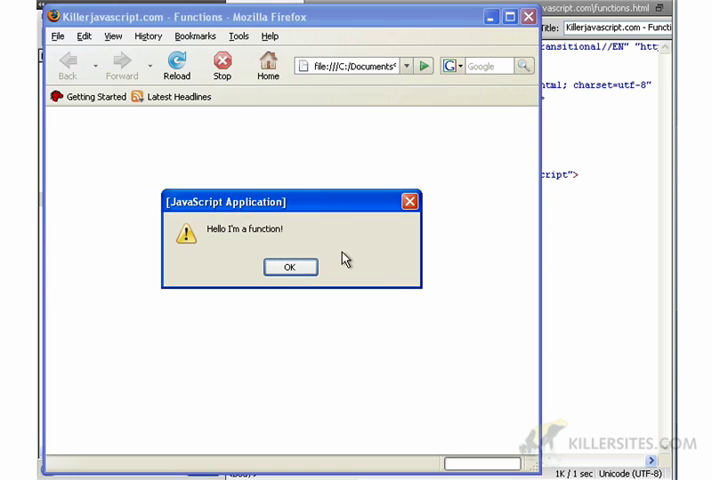
Dismiss the 'Hello I'm a function!' alert and leave the Firefox preview.
click(290, 268)
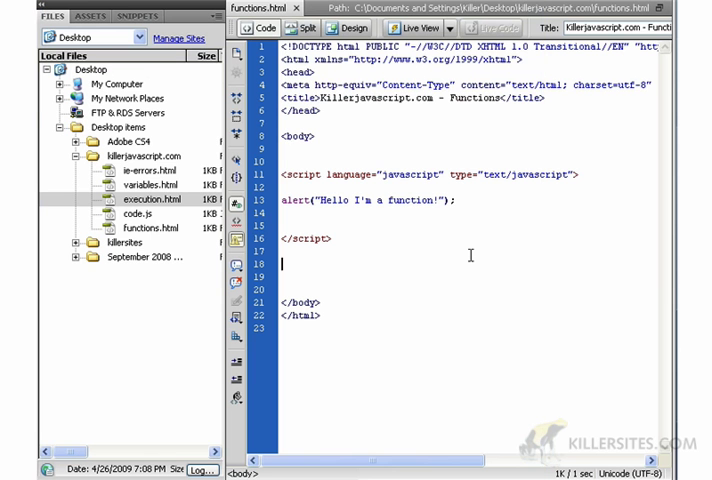
mouse_move(410, 224)
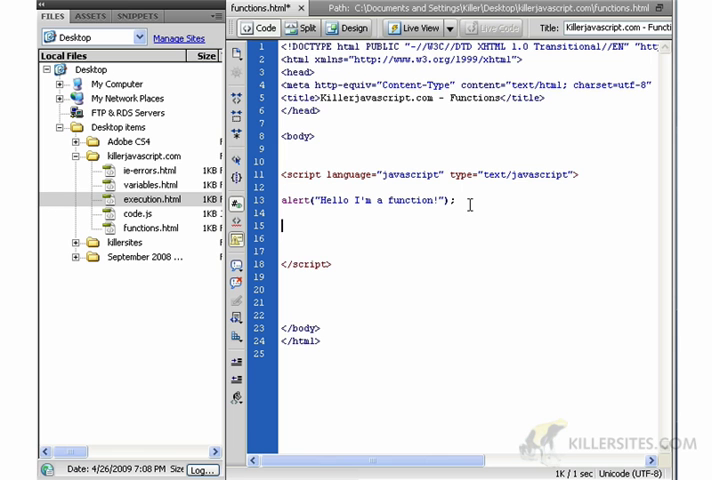
Start a second line below the first alert with a new alert() call.
text(alert("Hello I'm a function!");)
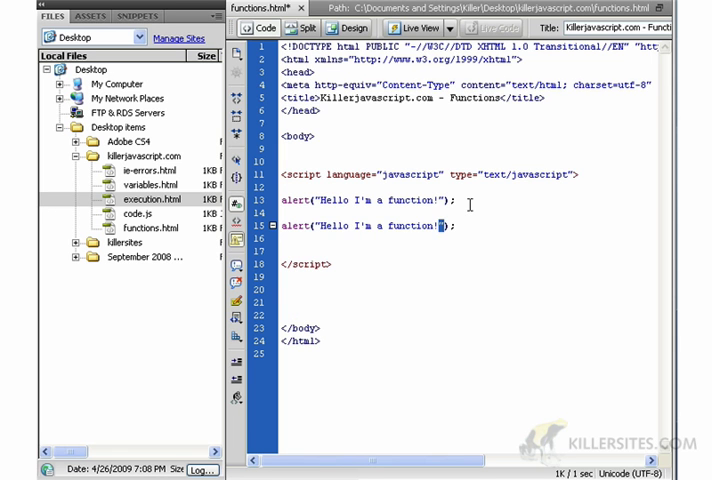
key(Backspace)
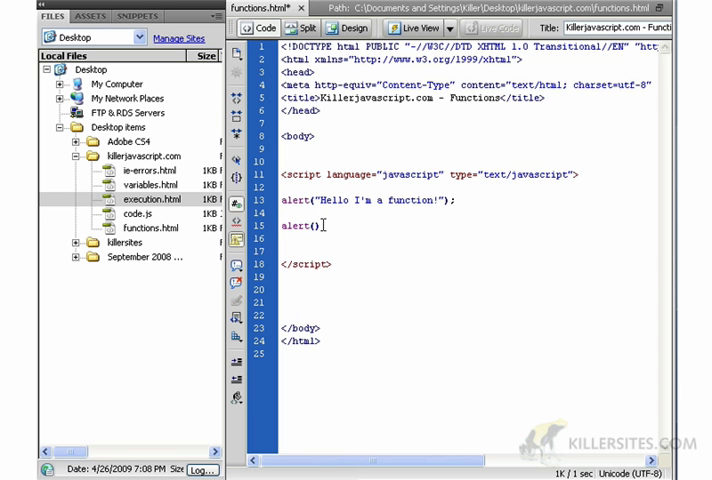
double_click(300, 226)
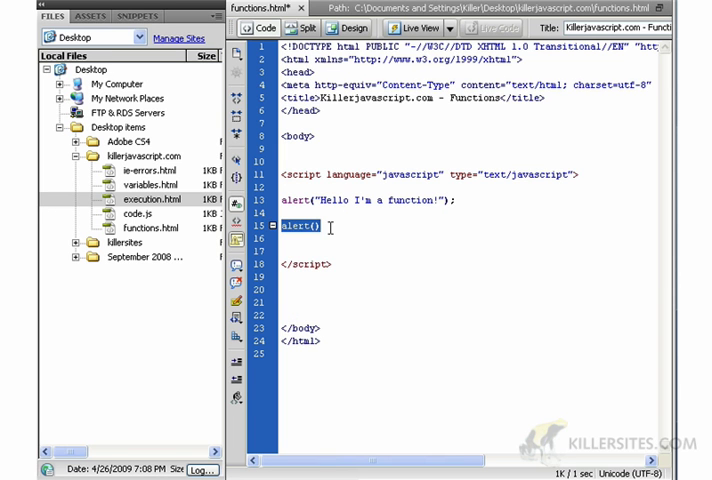
text(a)
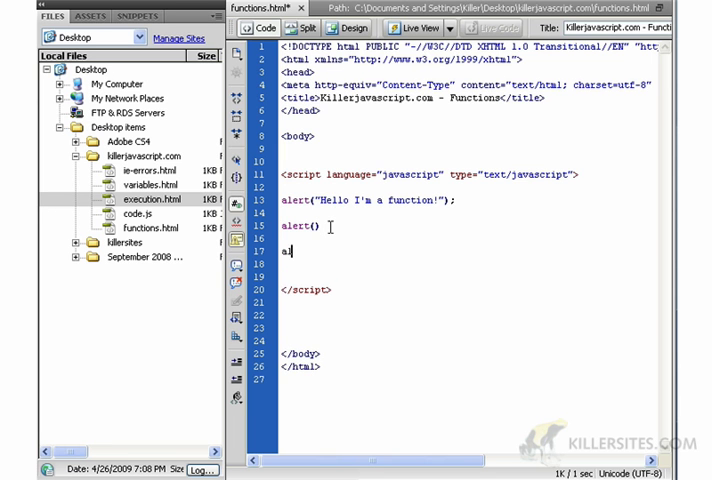
text(lert)
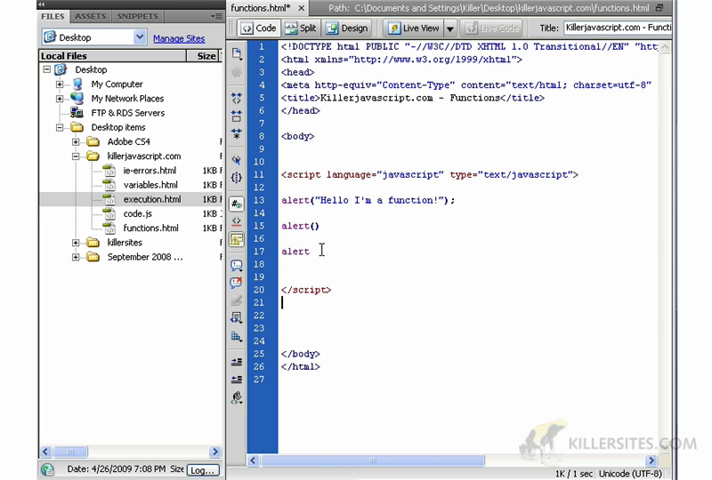
text(();)
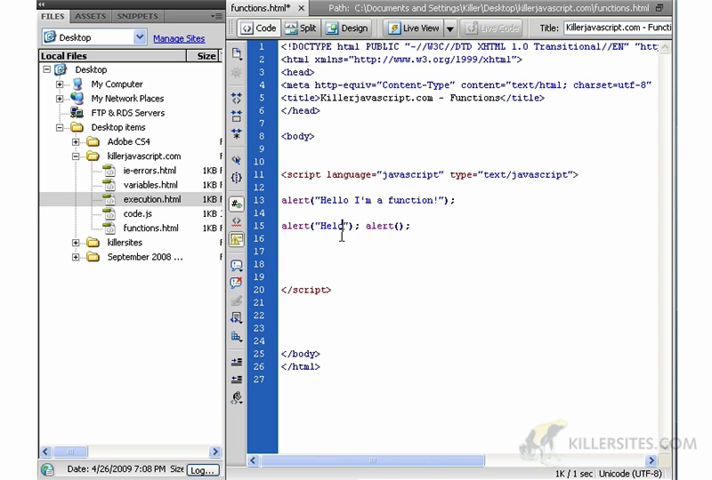
Fill the second line with alert("Hello ...."); and alert("Stefan");.
text(Hello ....)
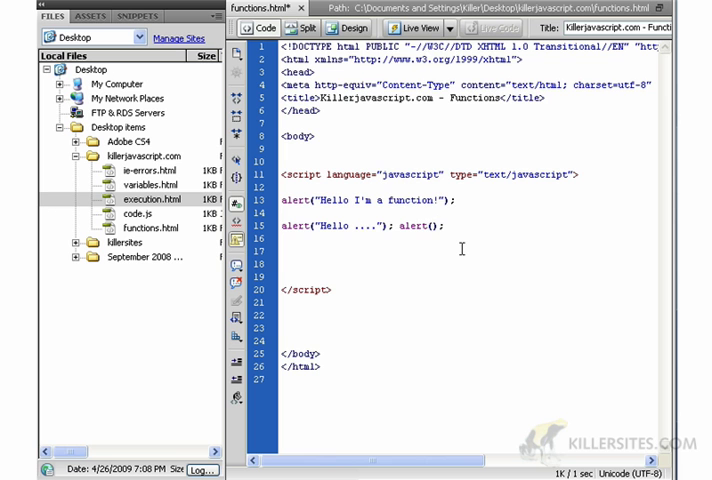
text("")
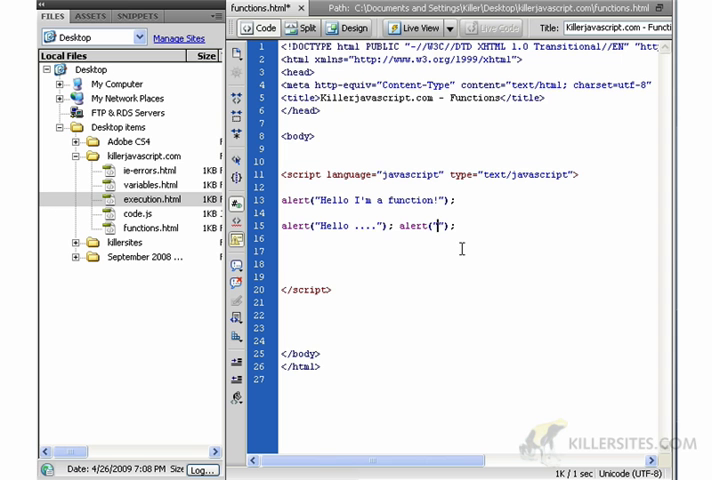
text(Stefan)
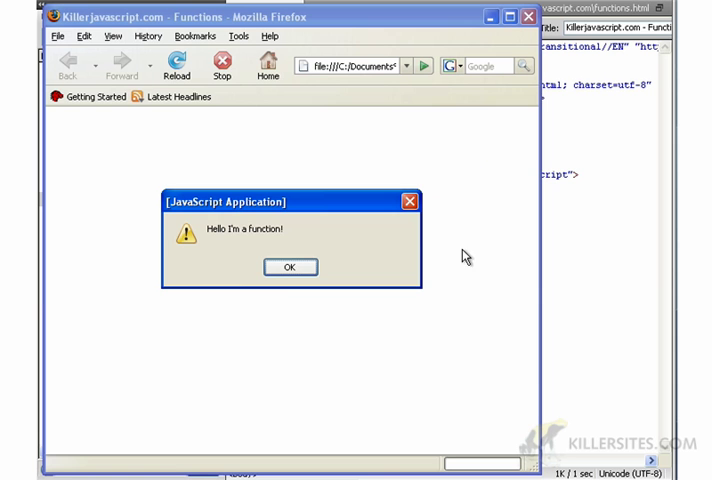
Dismiss the 'Hello I'm a function!' and 'Hello ....' alerts in the Firefox preview.
click(288, 268)
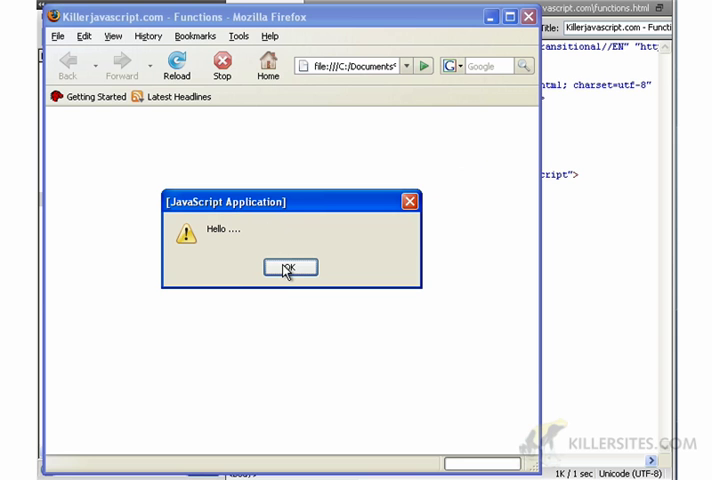
click(288, 268)
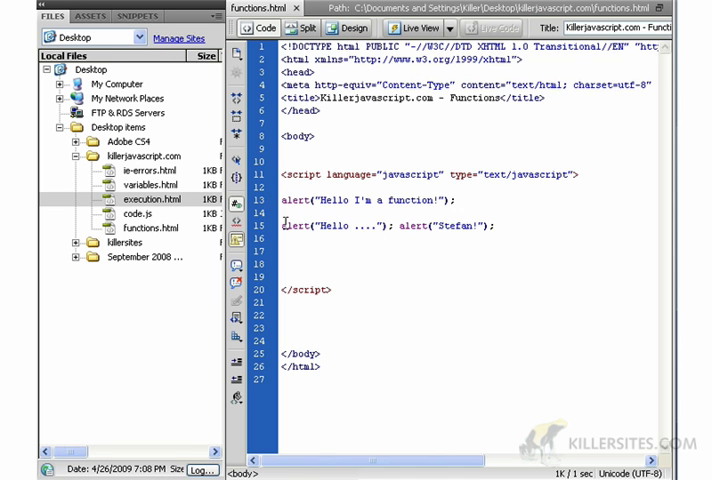
mouse_move(462, 256)
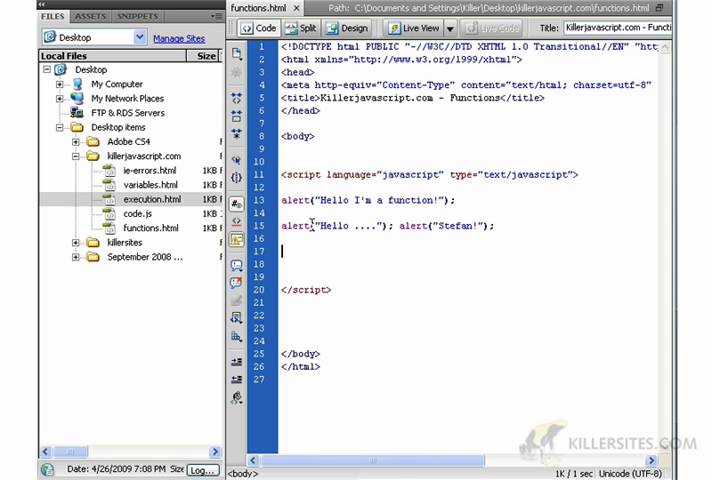
mouse_move(422, 276)
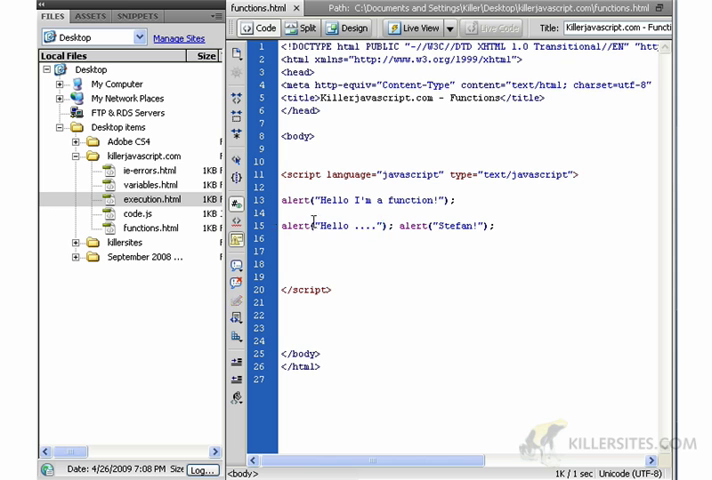
double_click(344, 224)
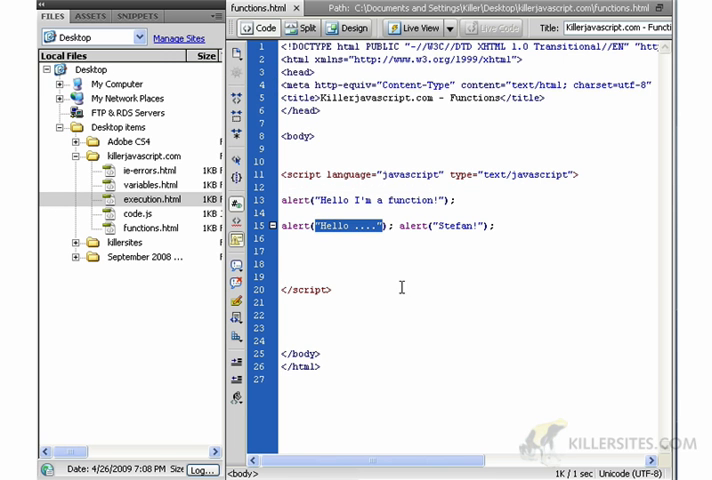
mouse_move(328, 252)
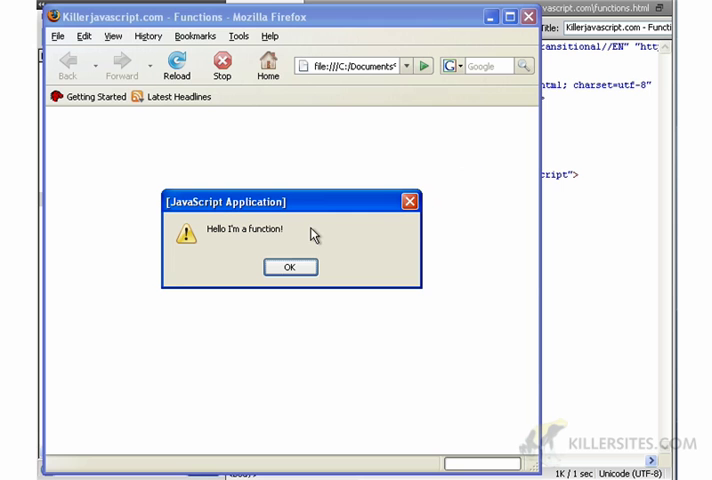
click(290, 268)
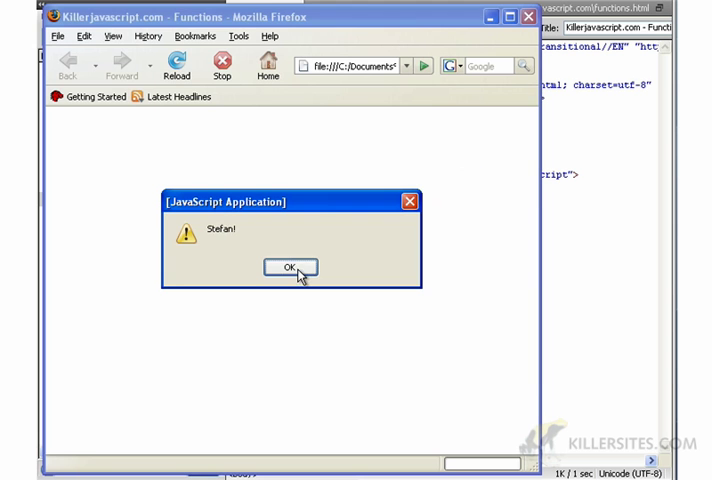
click(288, 268)
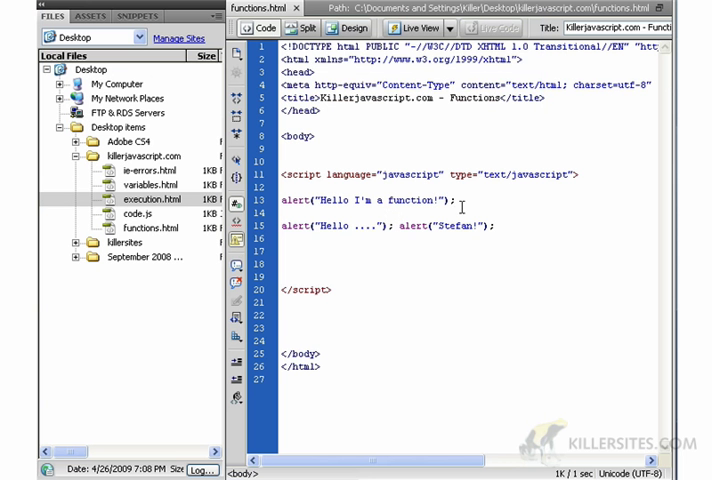
Delete the second line of alerts, preview the page and dismiss the blank alert.
triple_click(390, 224)
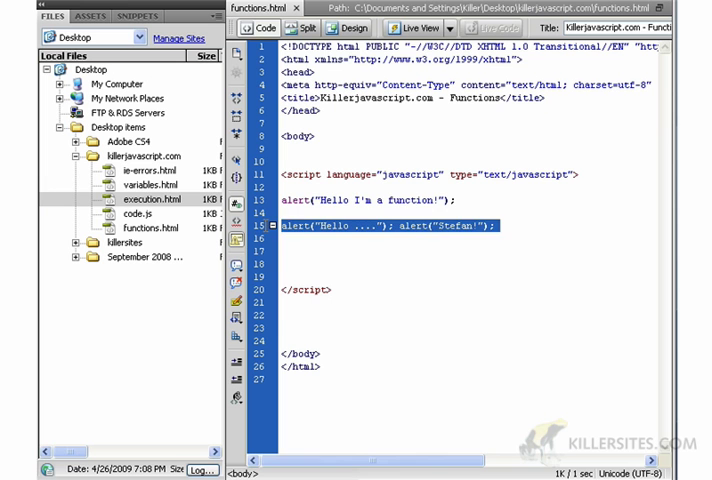
key(Delete)
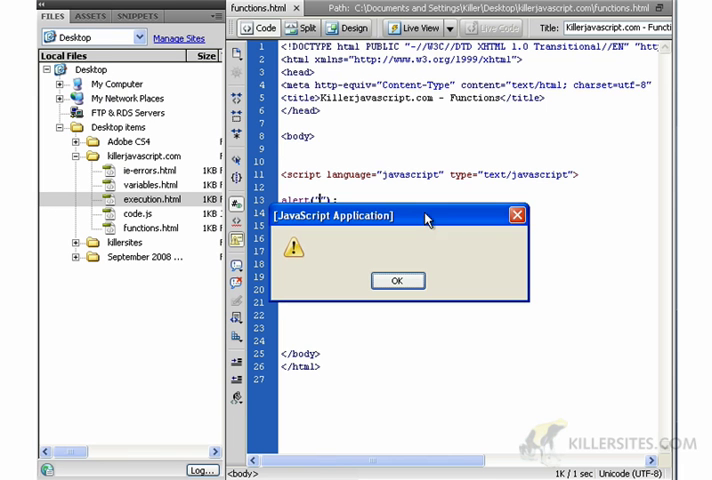
click(398, 280)
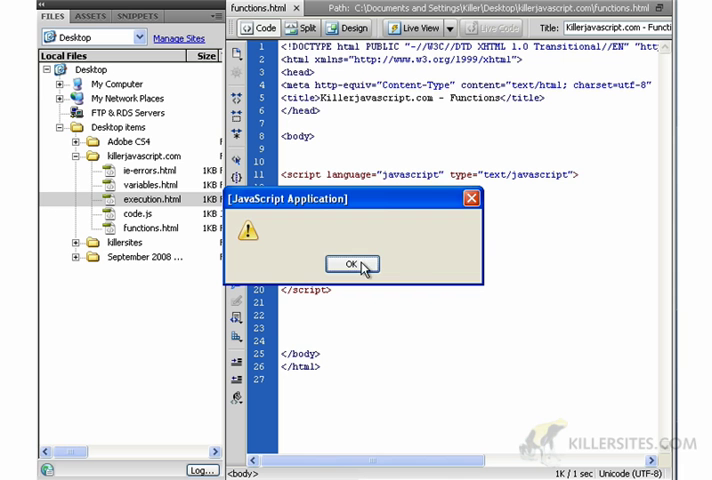
click(348, 264)
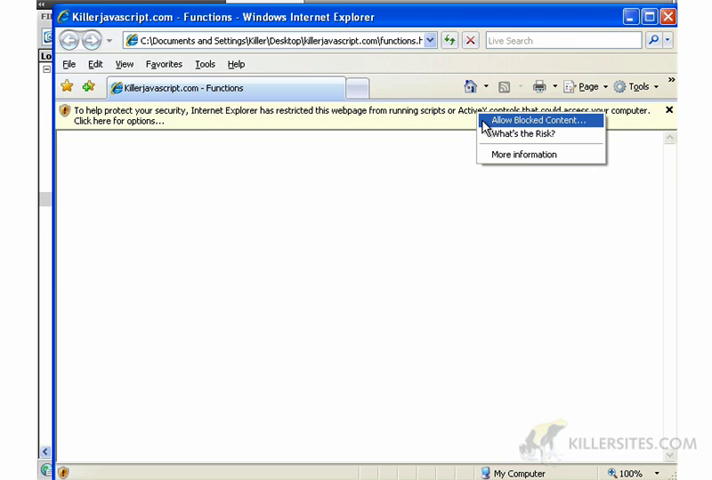
Allow the blocked script in Internet Explorer and dismiss its blank alert.
click(540, 120)
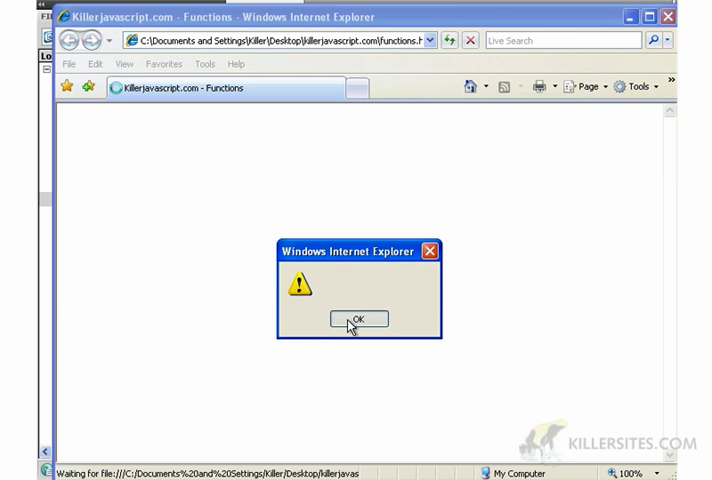
click(358, 320)
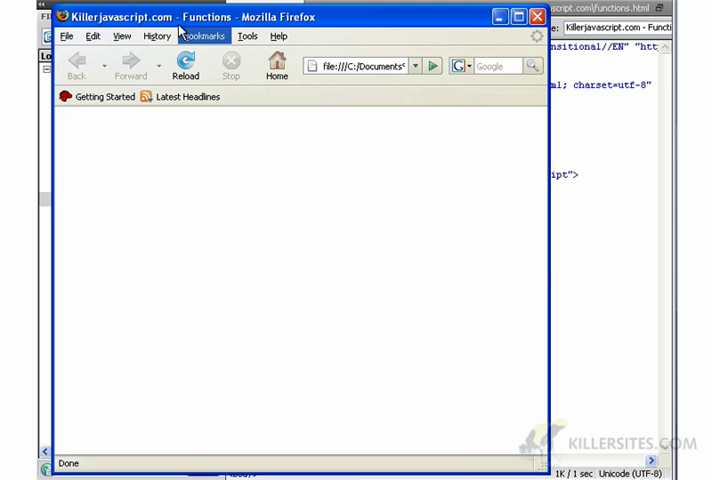
mouse_move(476, 102)
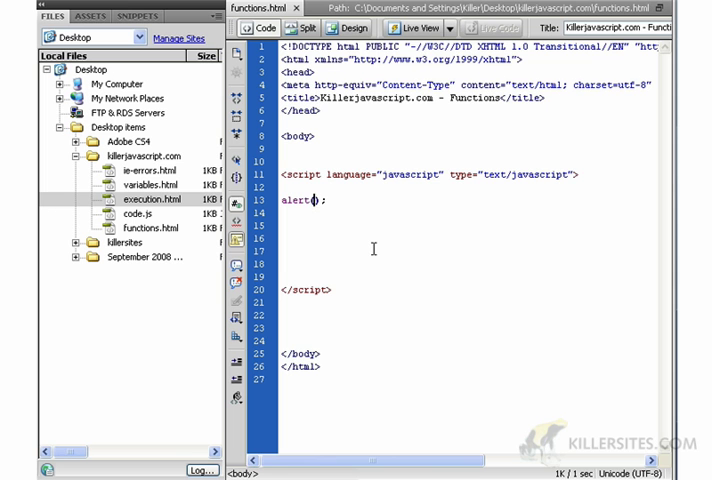
Make the call alert(9);, dismiss its previewed alert, and select the word alert.
text(9))
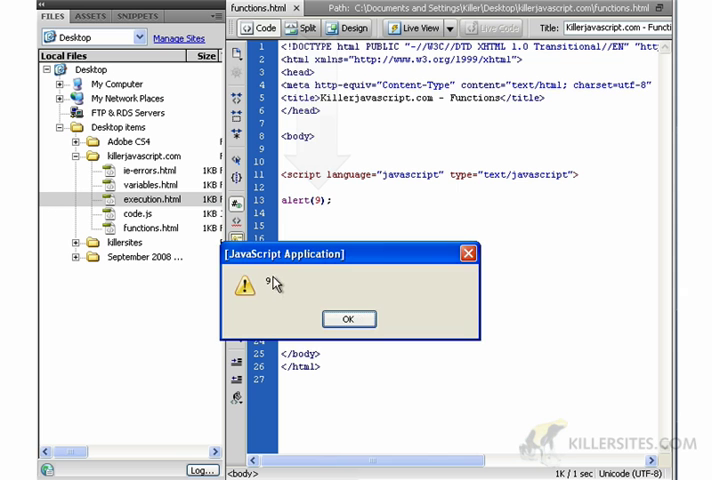
click(348, 320)
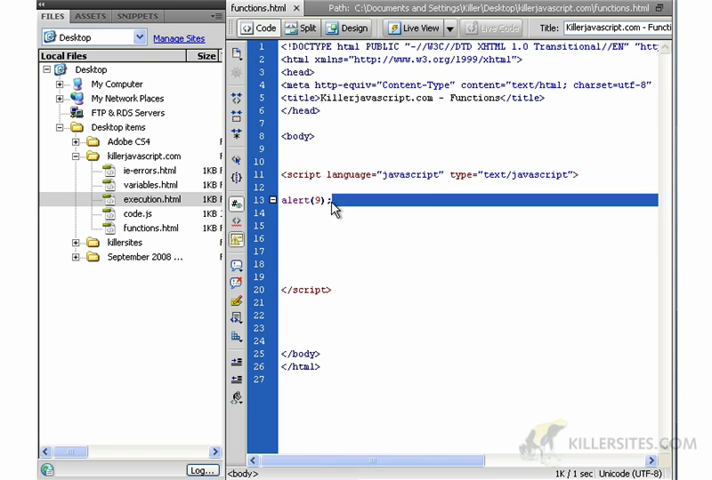
double_click(294, 200)
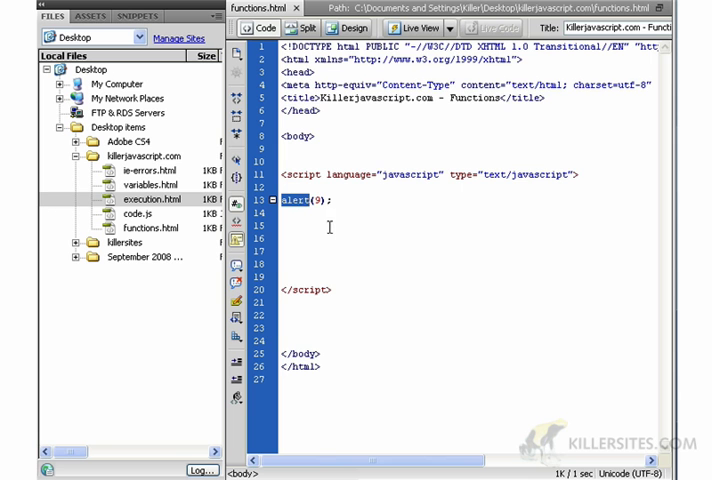